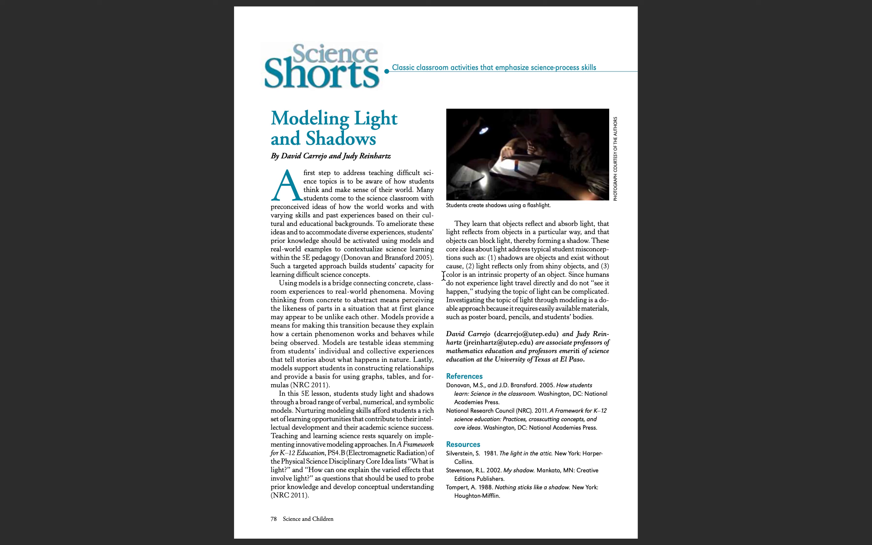
pyautogui.moveTo(390, 115)
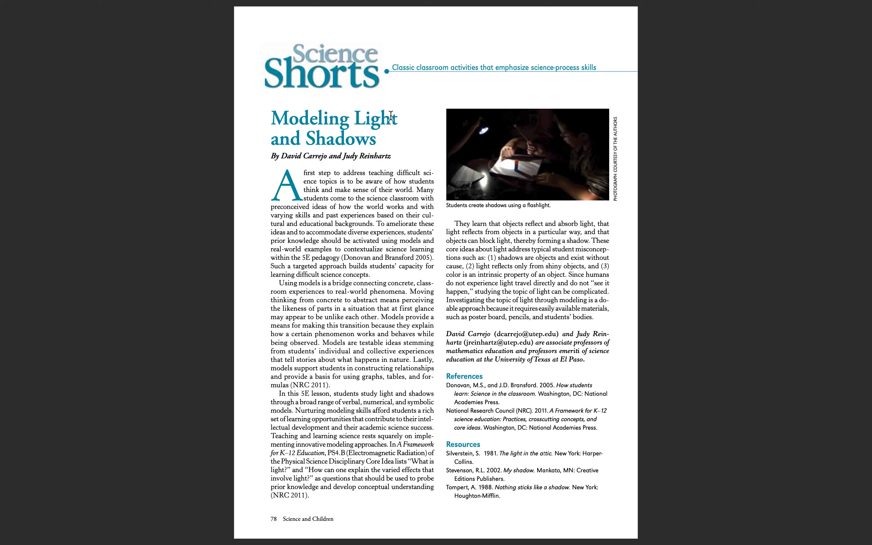